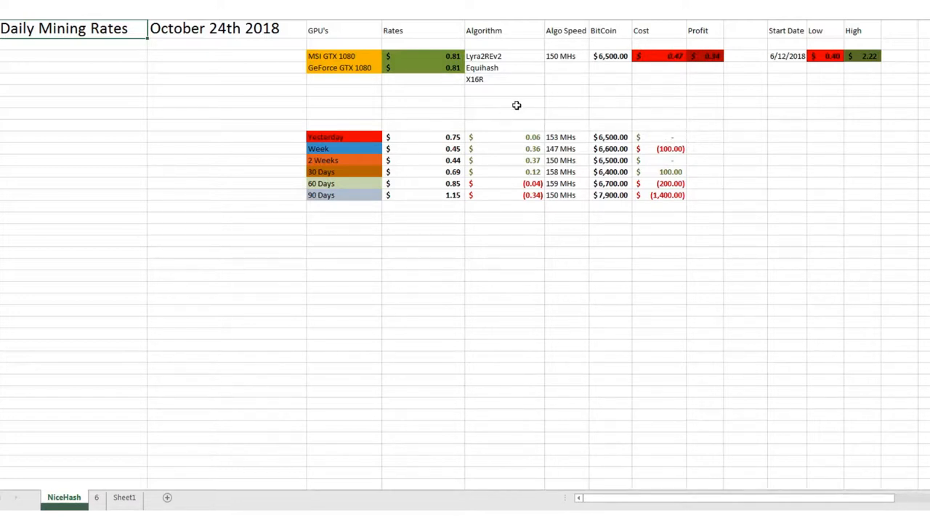
Recolor the Profit cell ($0.34) from red to a green fill.
click(705, 56)
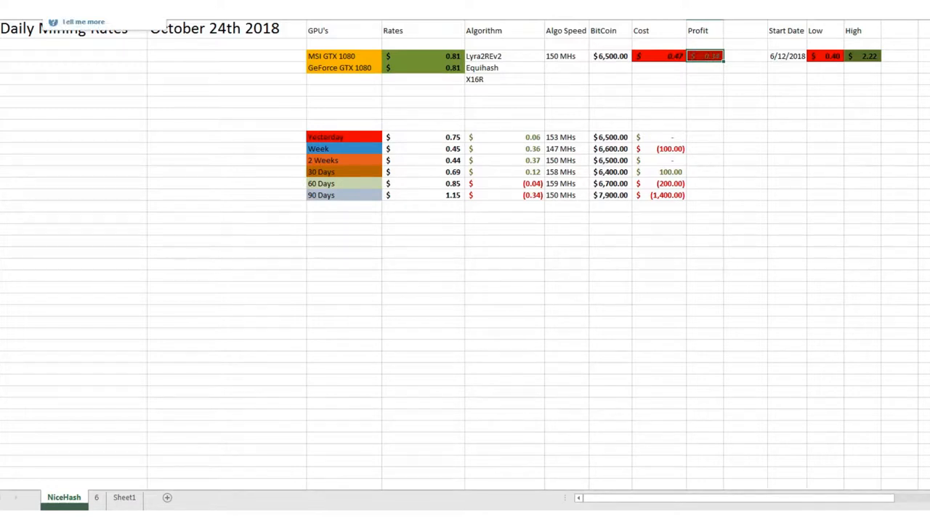
click(40, 22)
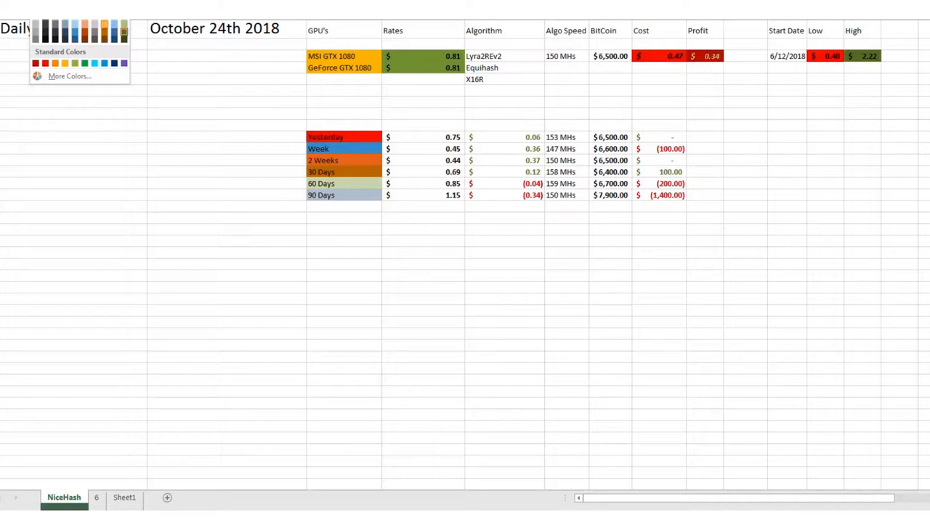
click(705, 55)
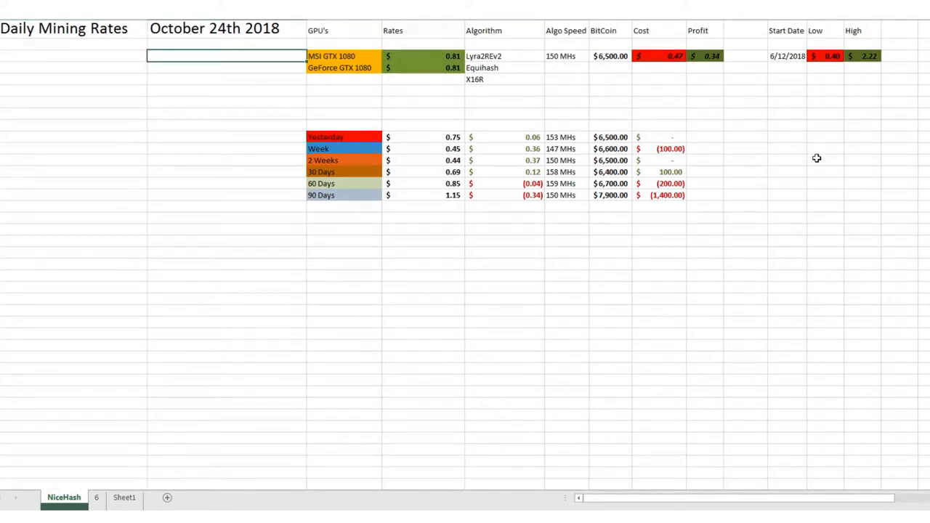
mouse_move(772, 173)
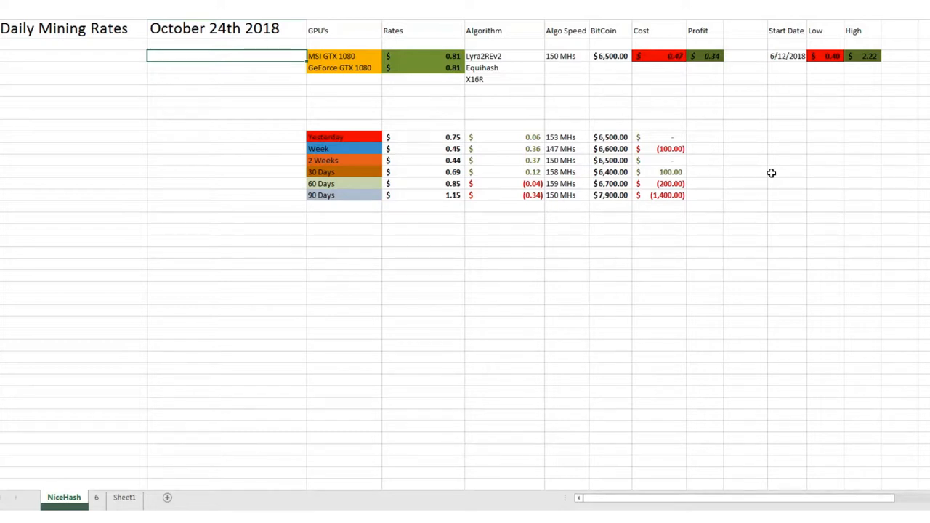
Review the NiceHash sheet, then switch to the history sheet named 6.
click(422, 55)
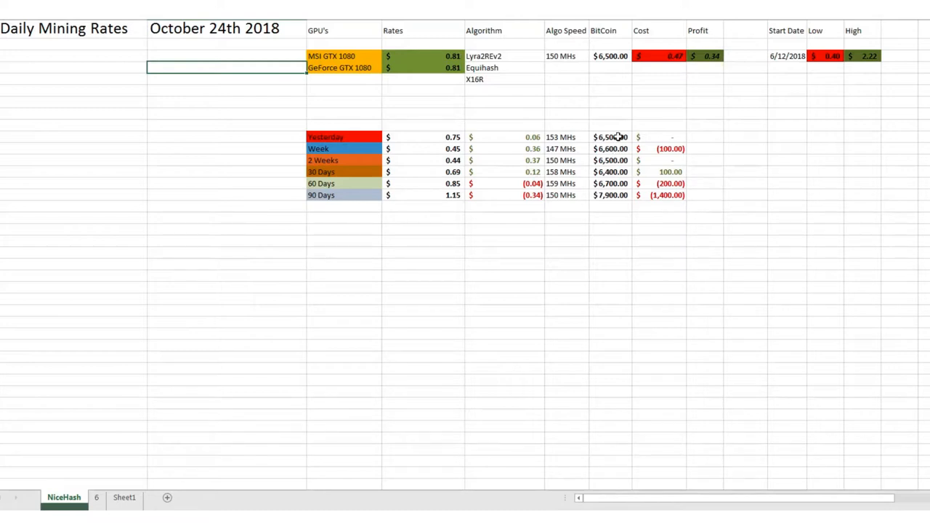
mouse_move(523, 122)
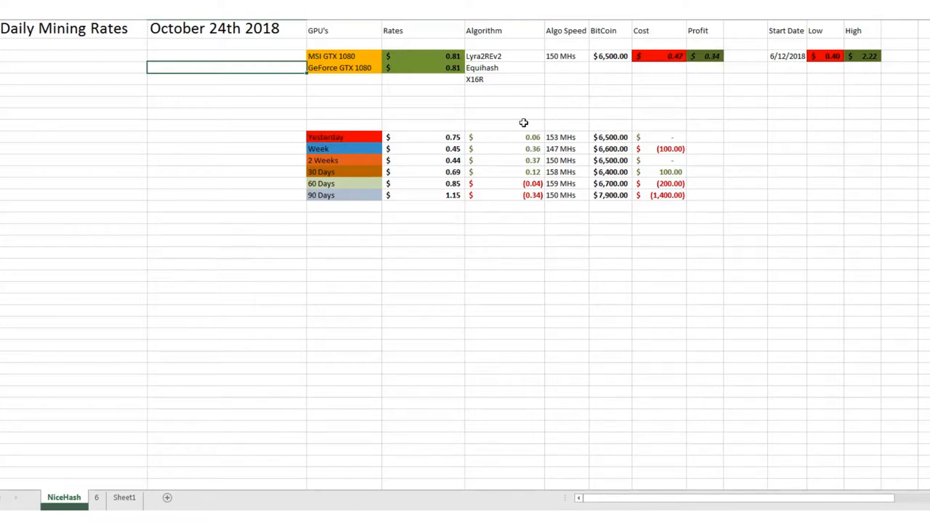
mouse_move(453, 148)
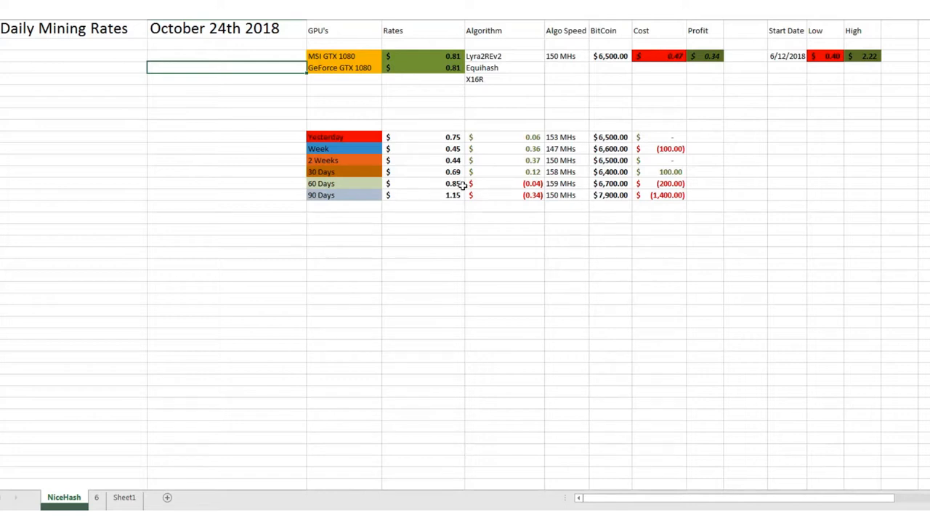
mouse_move(473, 202)
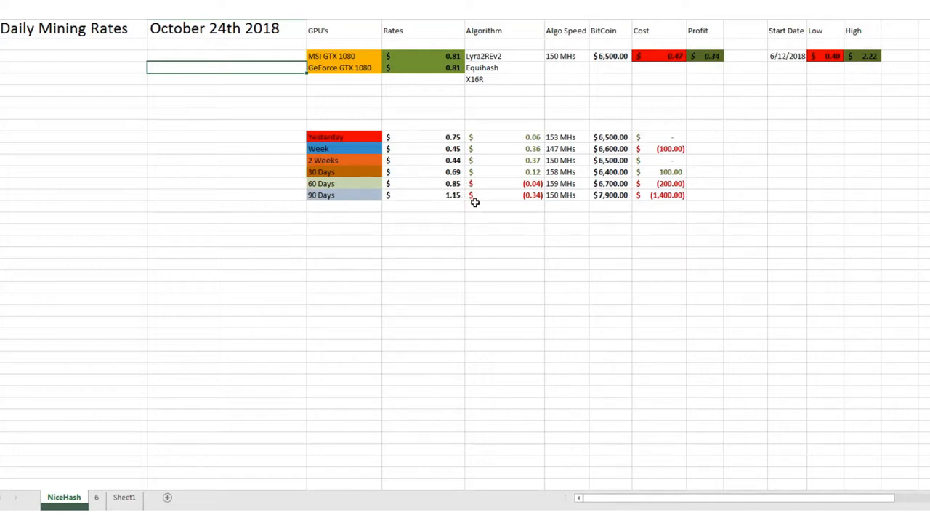
mouse_move(535, 197)
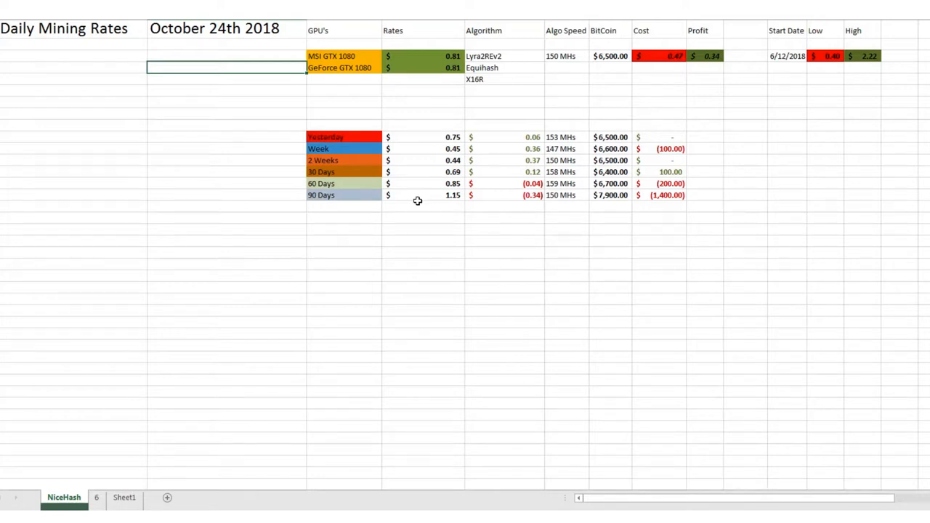
mouse_move(402, 180)
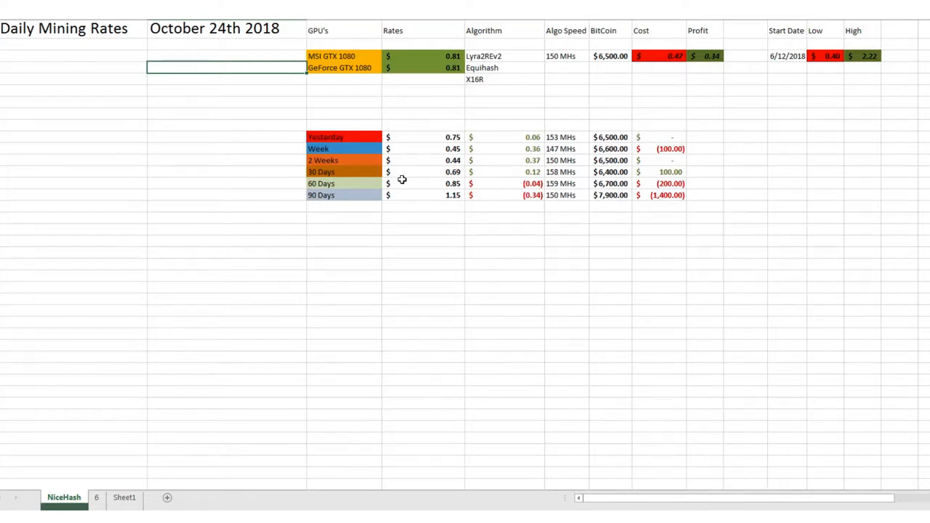
click(96, 497)
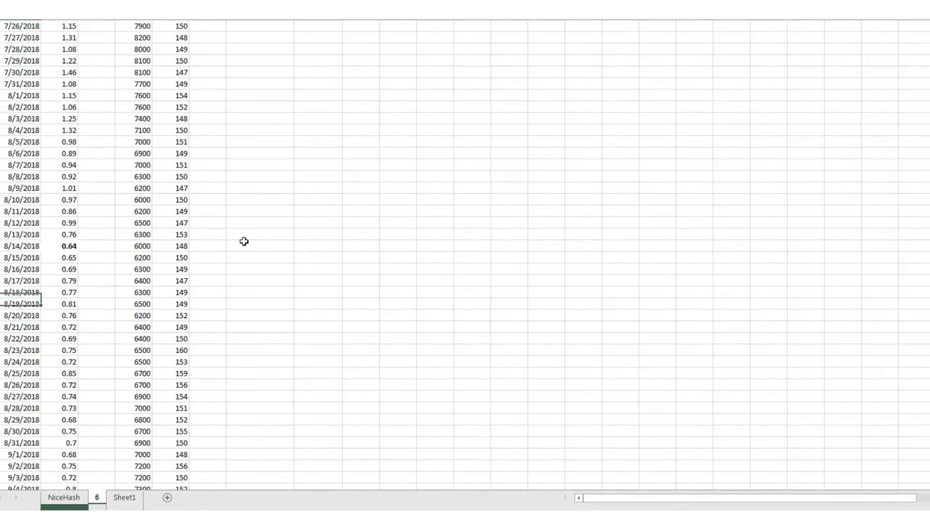
Scroll the 6 sheet down to its latest rows through 10/24/2018 and the Switch X16 note.
scroll(down, 3)
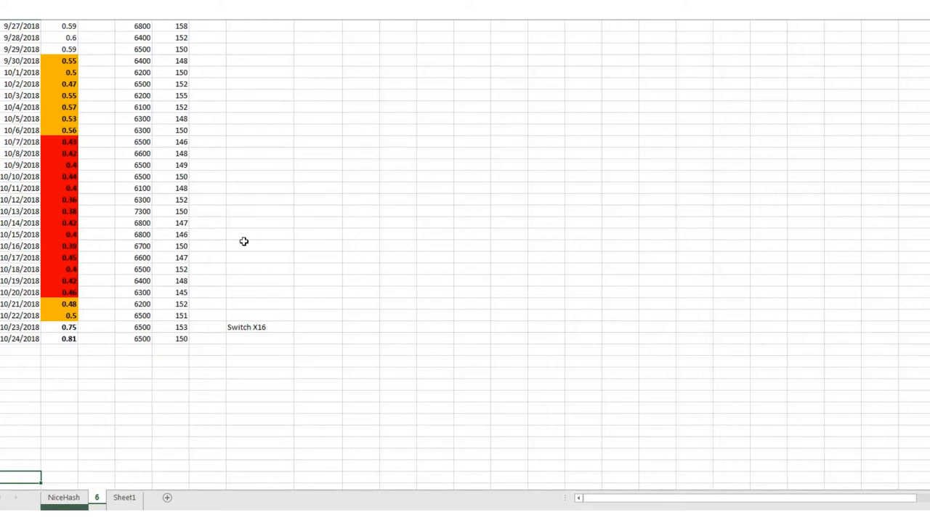
mouse_move(61, 70)
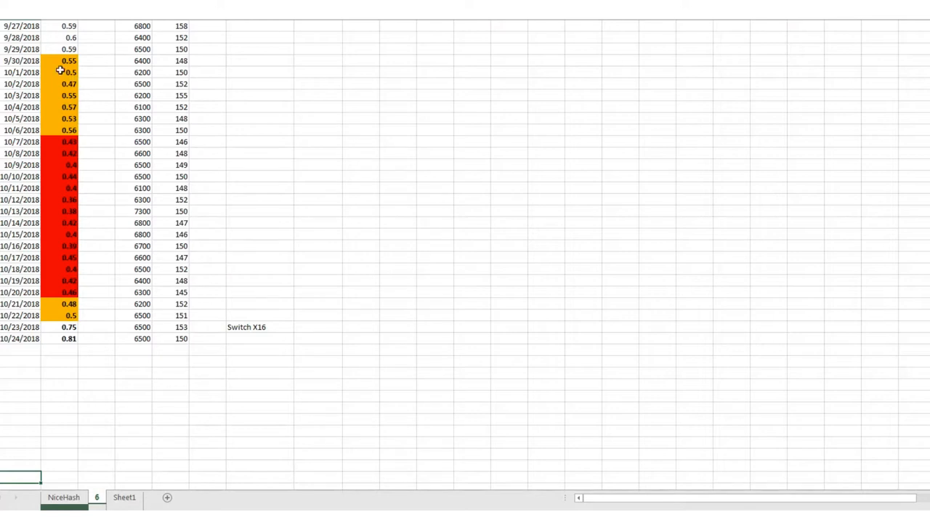
mouse_move(84, 66)
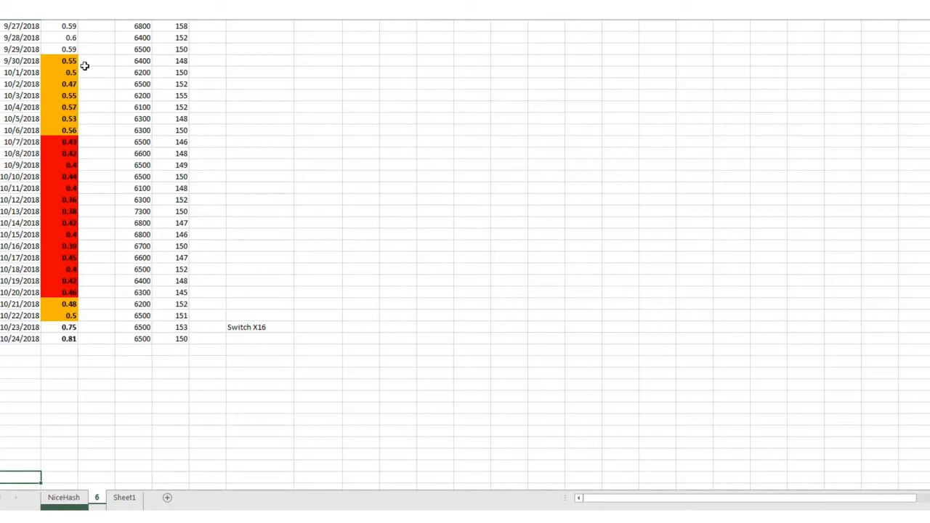
mouse_move(52, 96)
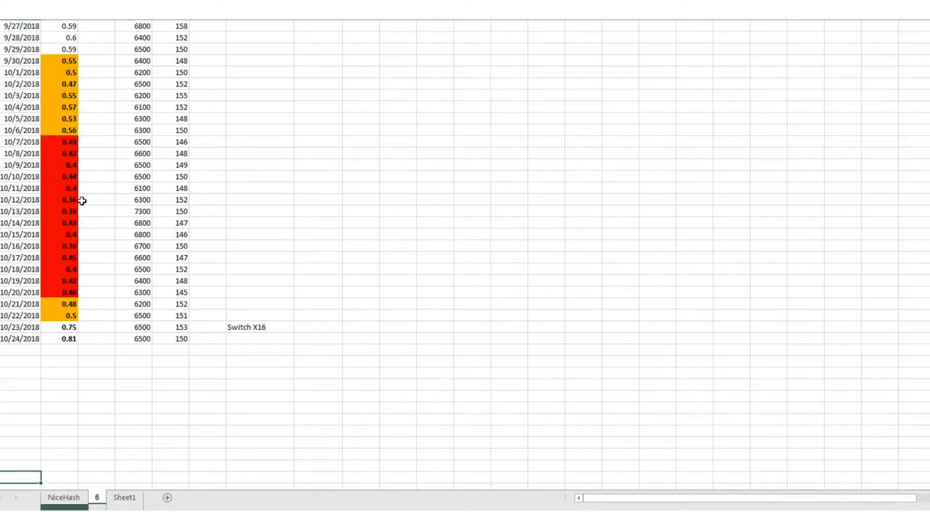
mouse_move(145, 364)
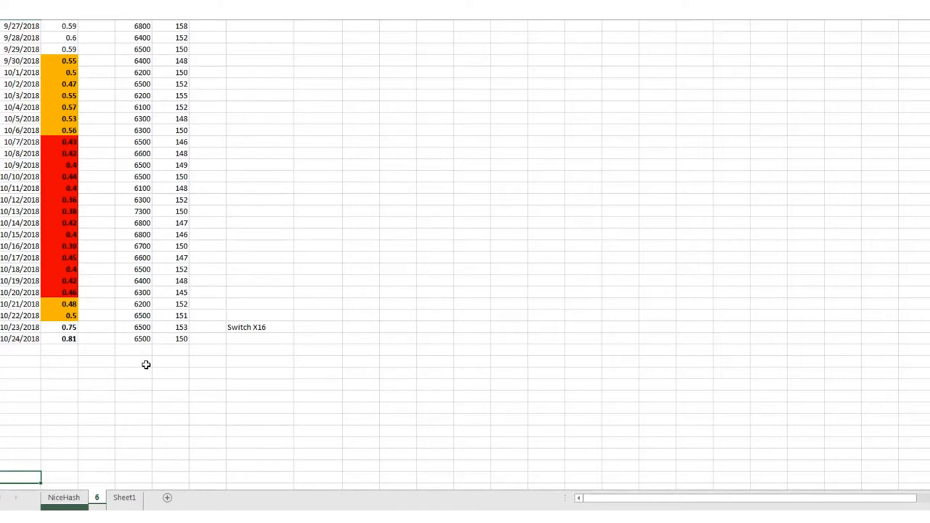
mouse_move(67, 235)
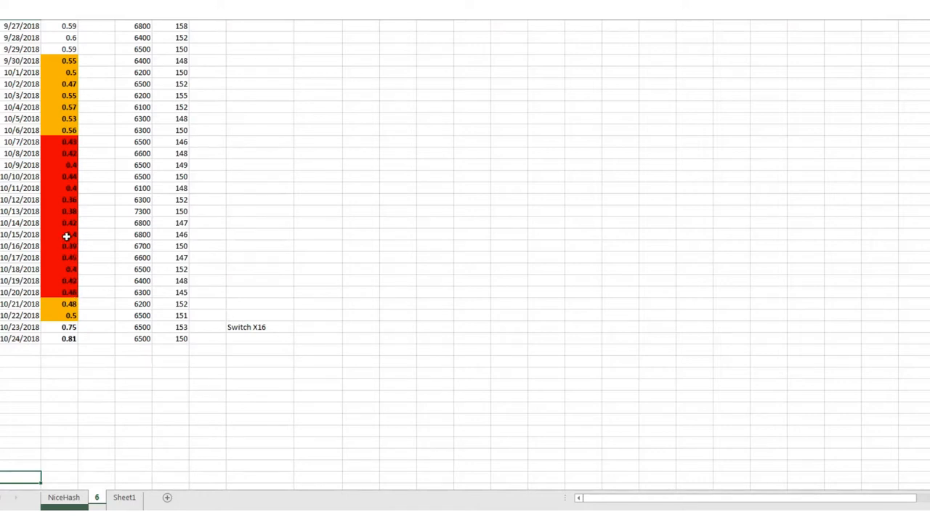
mouse_move(73, 199)
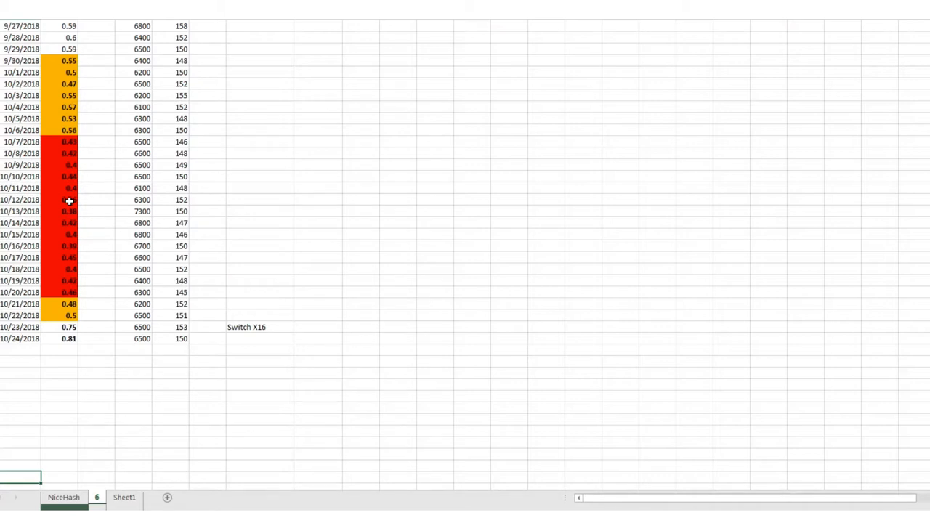
mouse_move(96, 213)
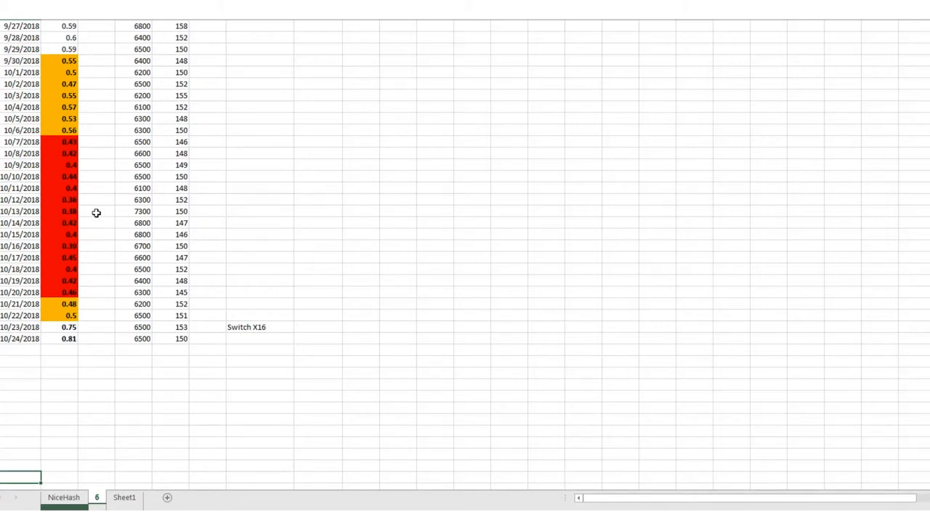
mouse_move(263, 407)
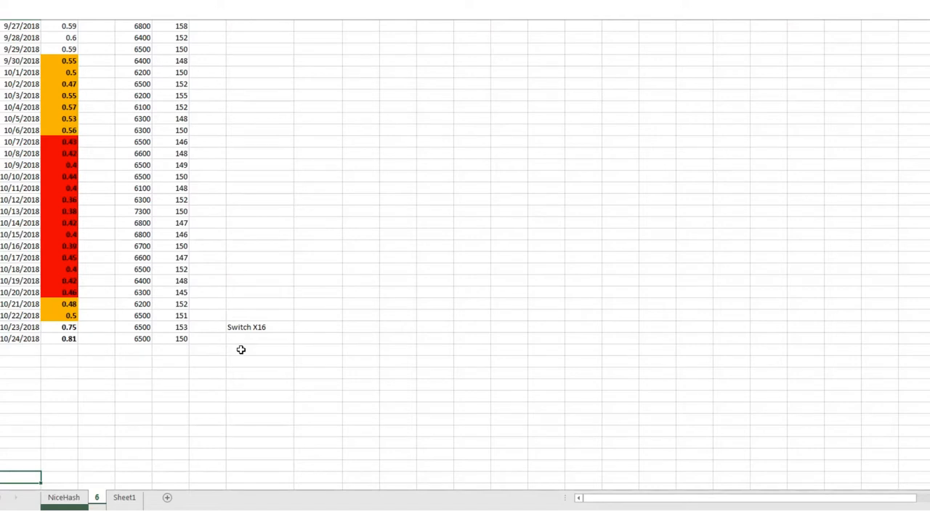
Replace the Switch X16 note beside 10/23/2018 with 'X16R' and return to the NiceHash sheet.
click(247, 327)
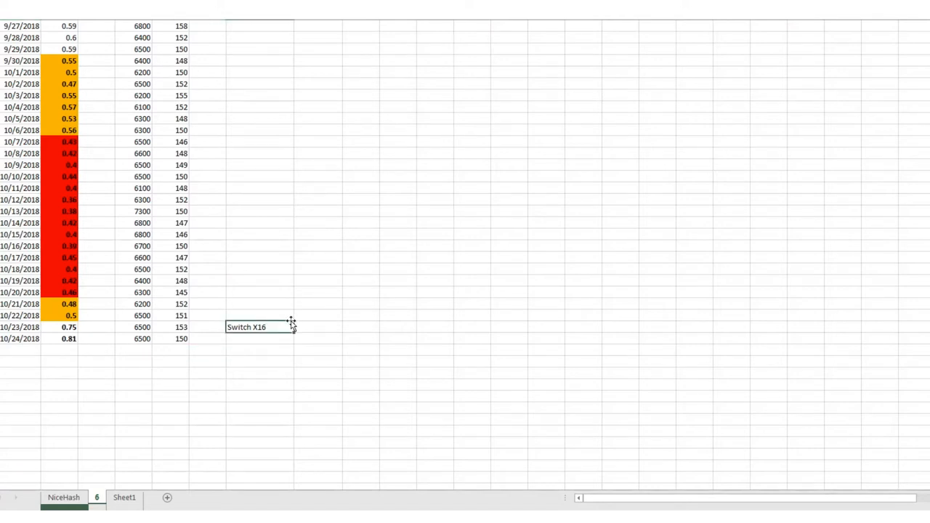
text(R)
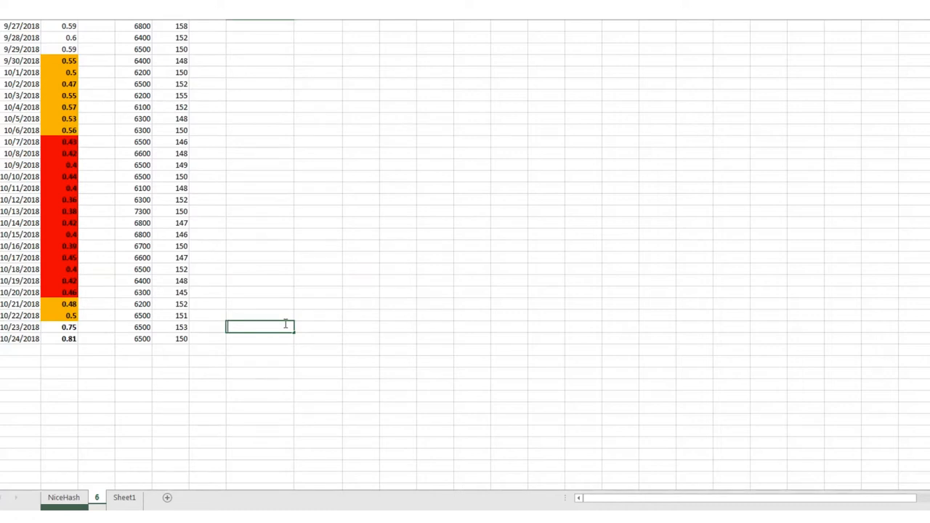
text(X16)
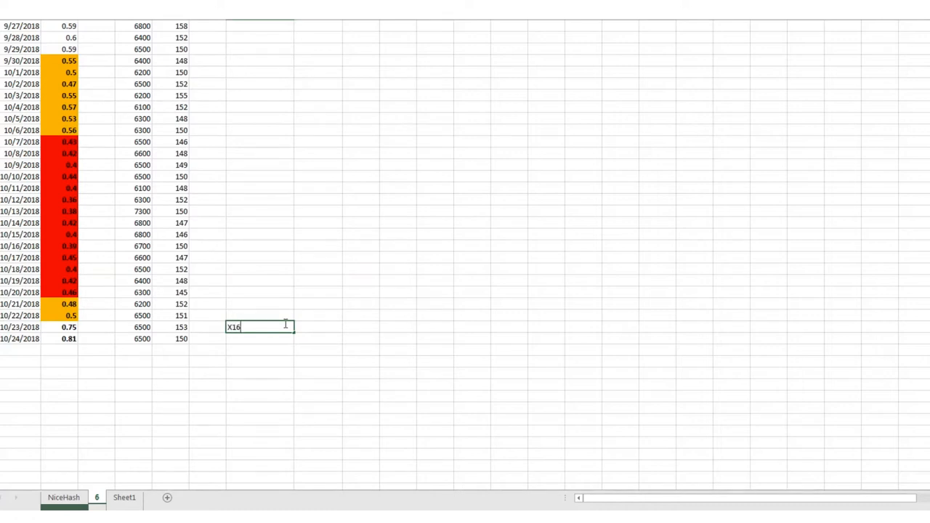
text(R)
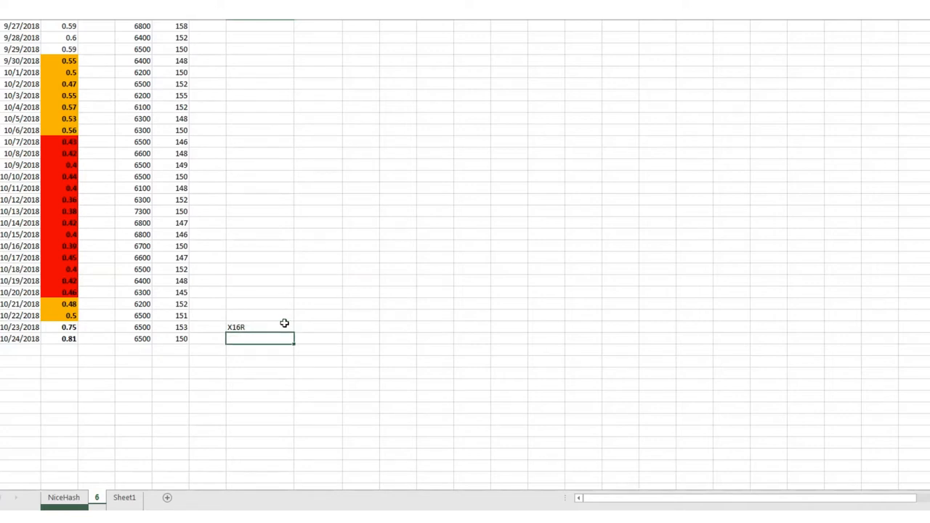
click(206, 338)
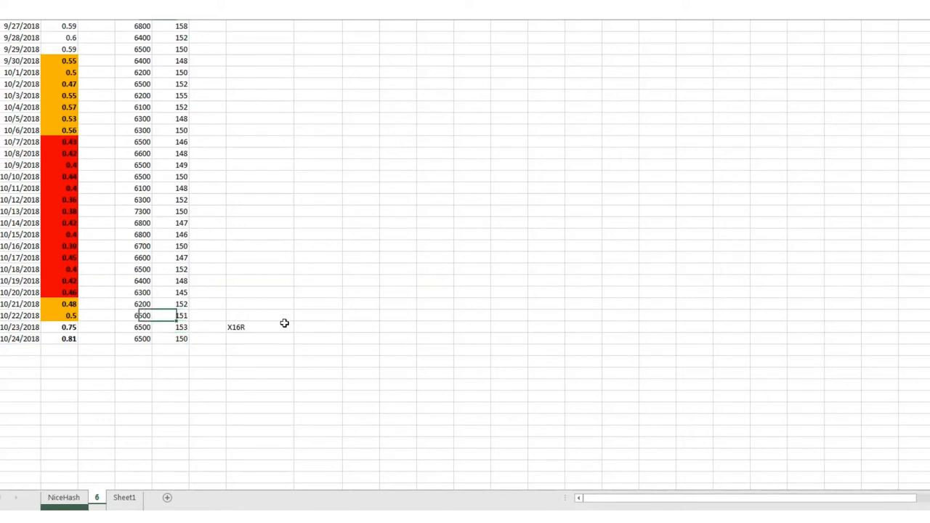
click(143, 315)
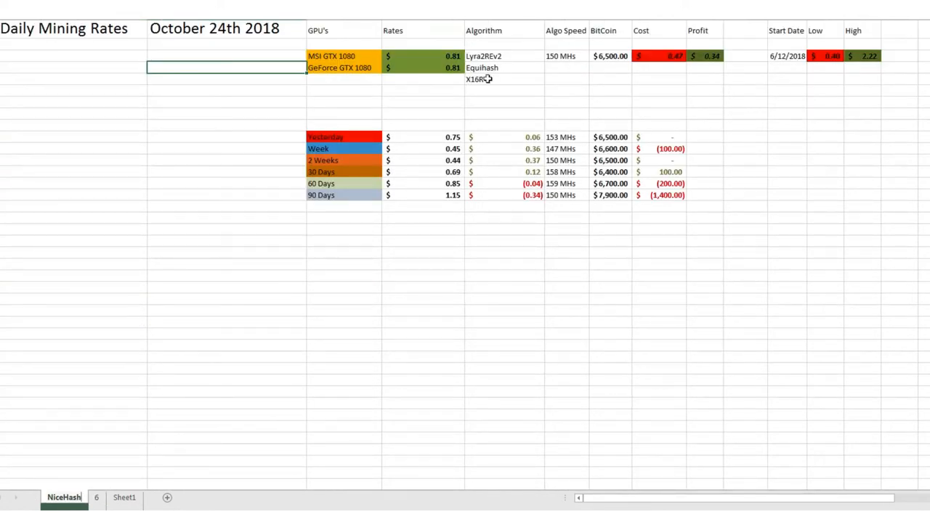
mouse_move(541, 79)
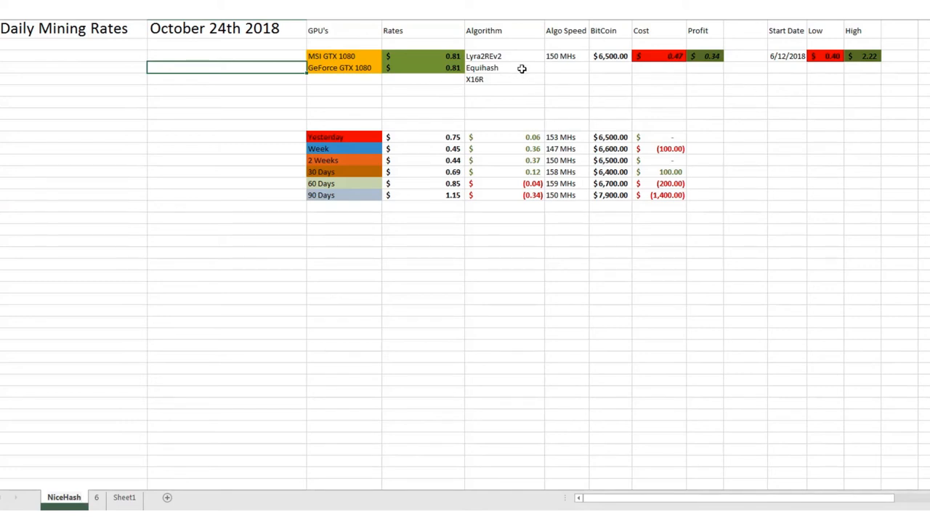
click(482, 68)
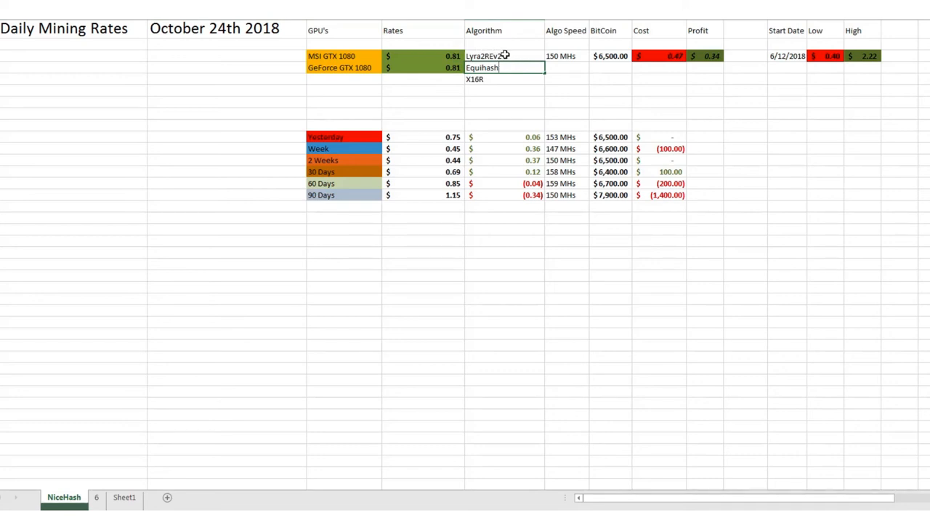